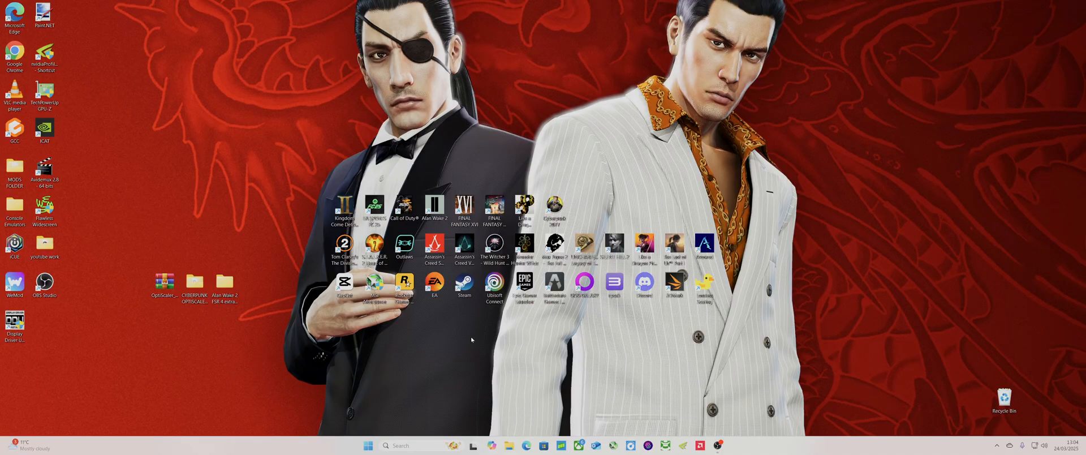
mouse_move(333, 354)
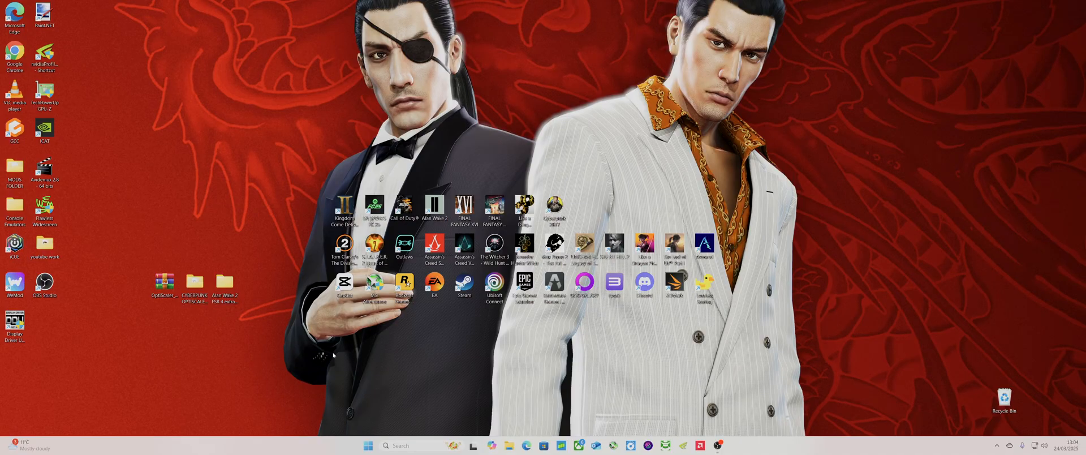
mouse_move(631, 346)
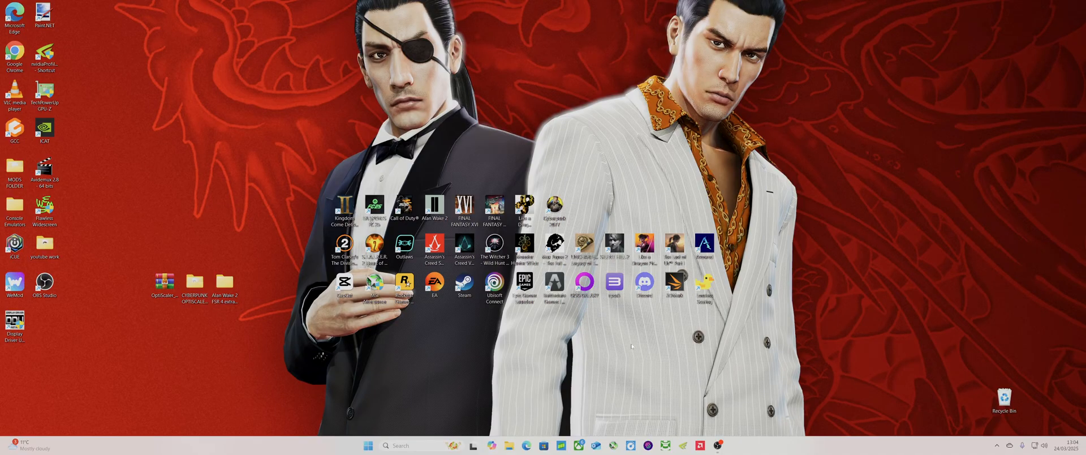
mouse_move(263, 369)
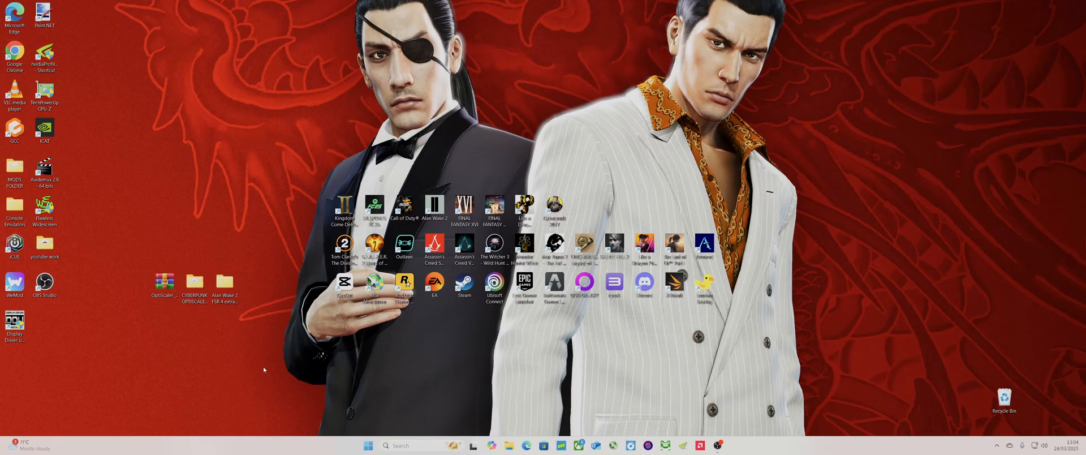
Launch GOG Galaxy, filter to installed games, and bring up Cyberpunk 2077's installation options
click(194, 284)
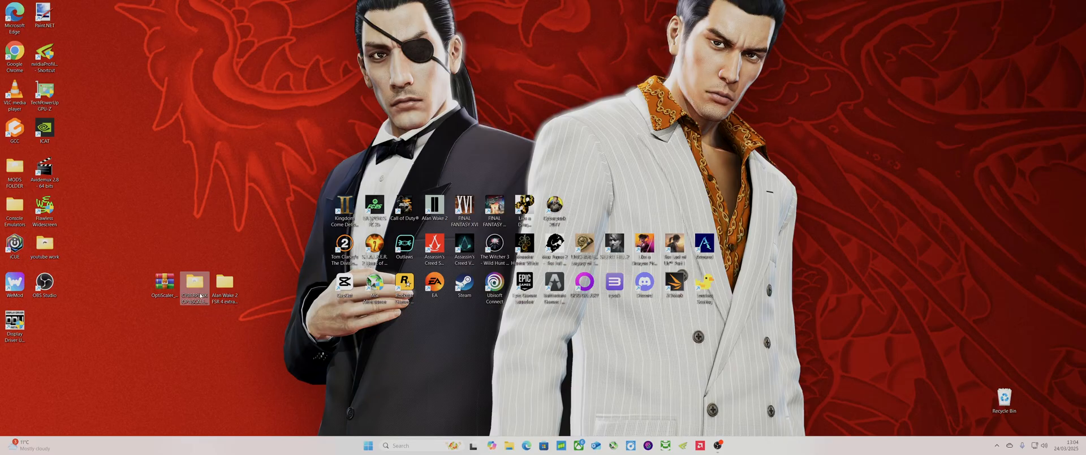
click(579, 335)
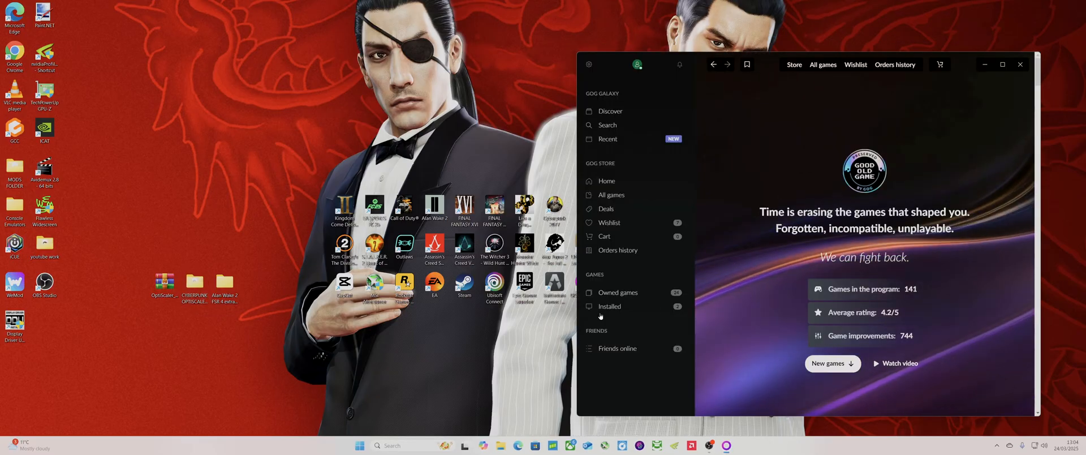
click(609, 306)
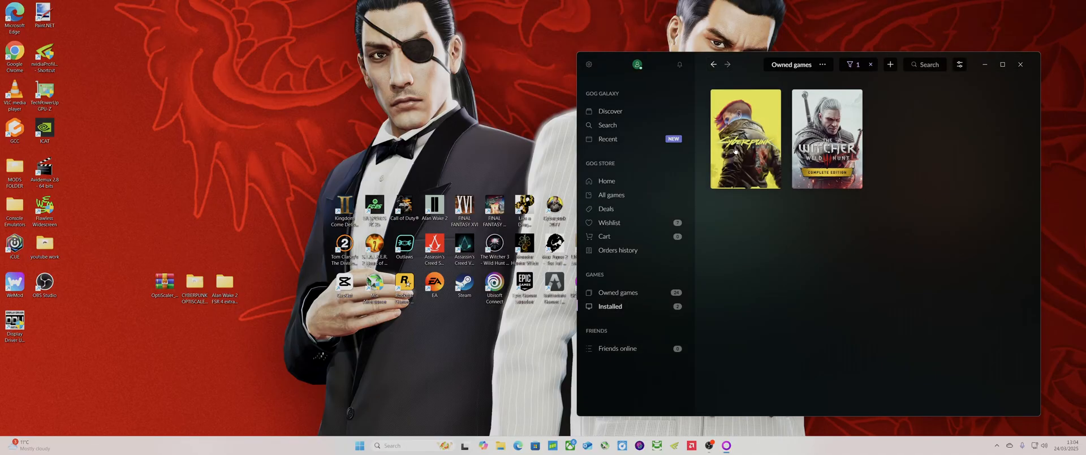
right_click(744, 138)
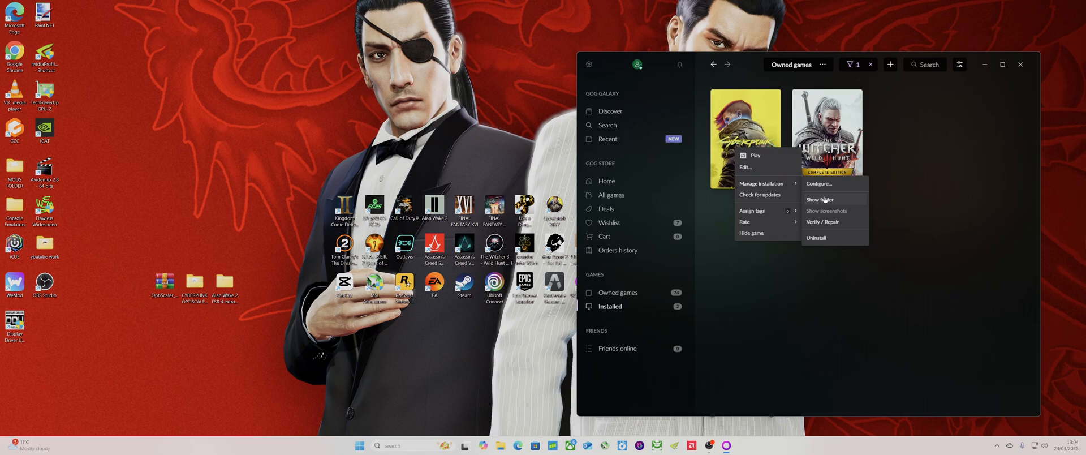
Open Cyberpunk 2077's installation folder, go into bin\x64, and scroll through its files
click(820, 200)
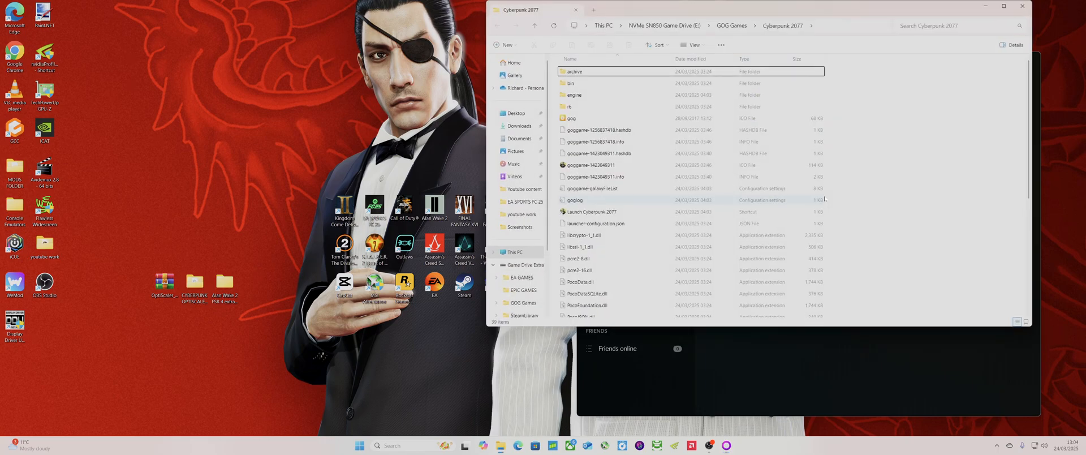
click(570, 83)
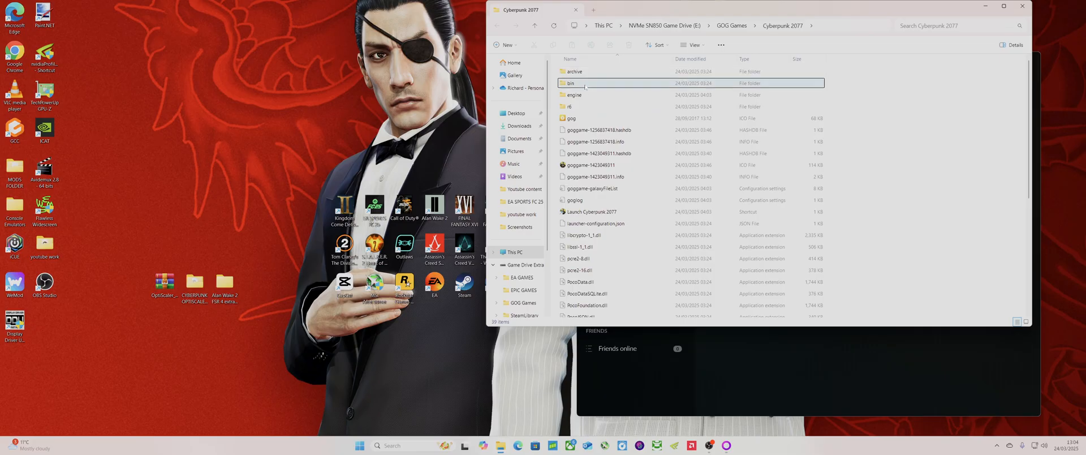
click(570, 83)
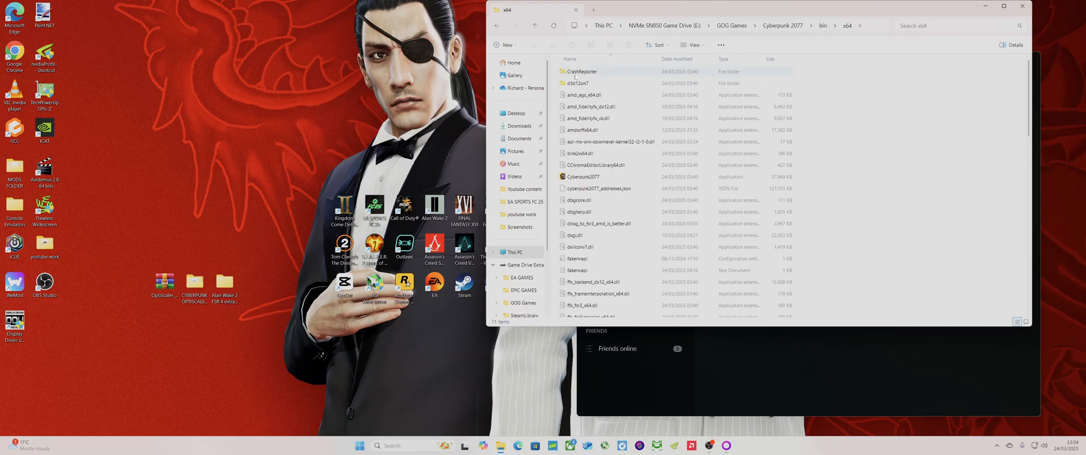
scroll(down, 3)
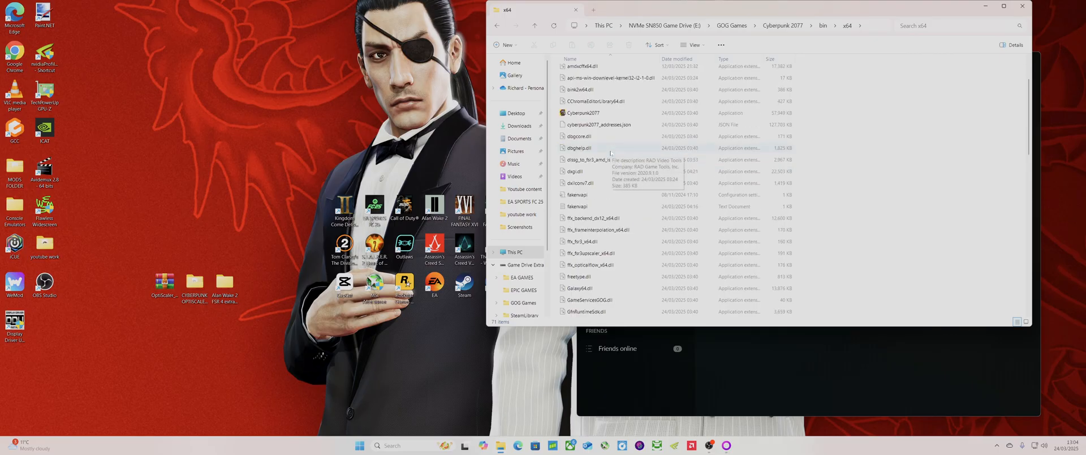
scroll(down, 3)
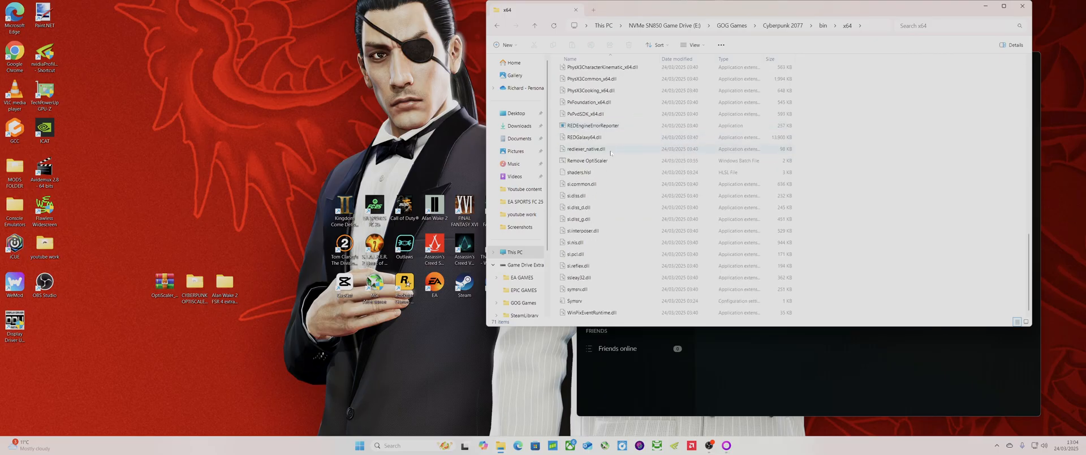
click(587, 160)
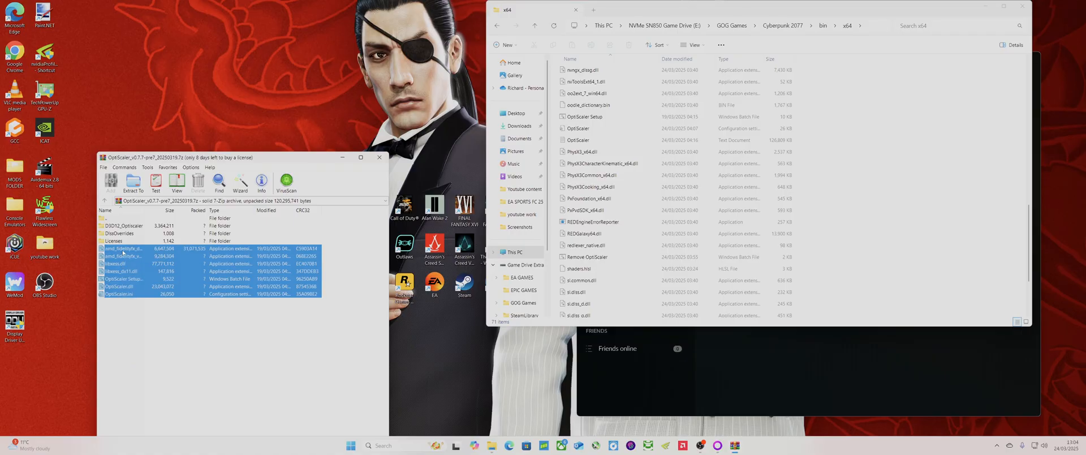
Drag the seven OptiScaler files into bin\x64, replace existing copies, and close WinRAR
click(132, 181)
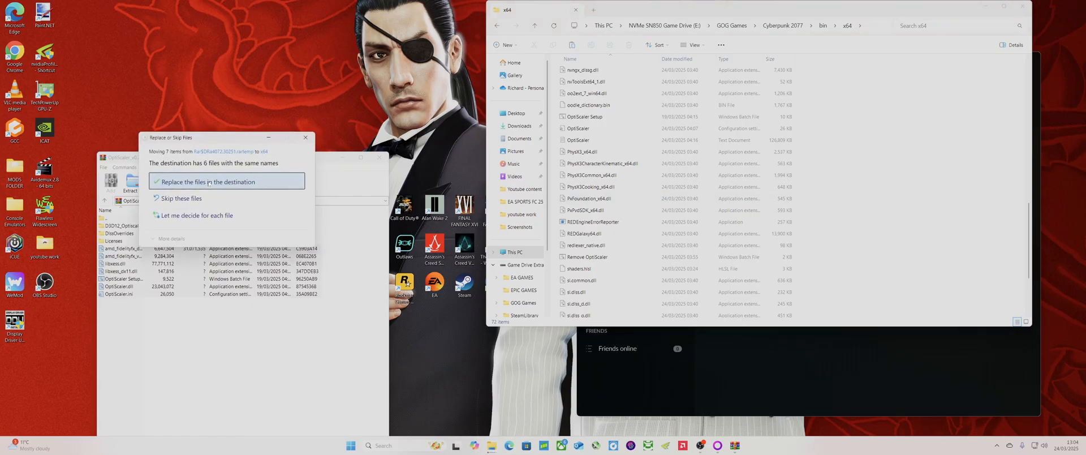
click(196, 180)
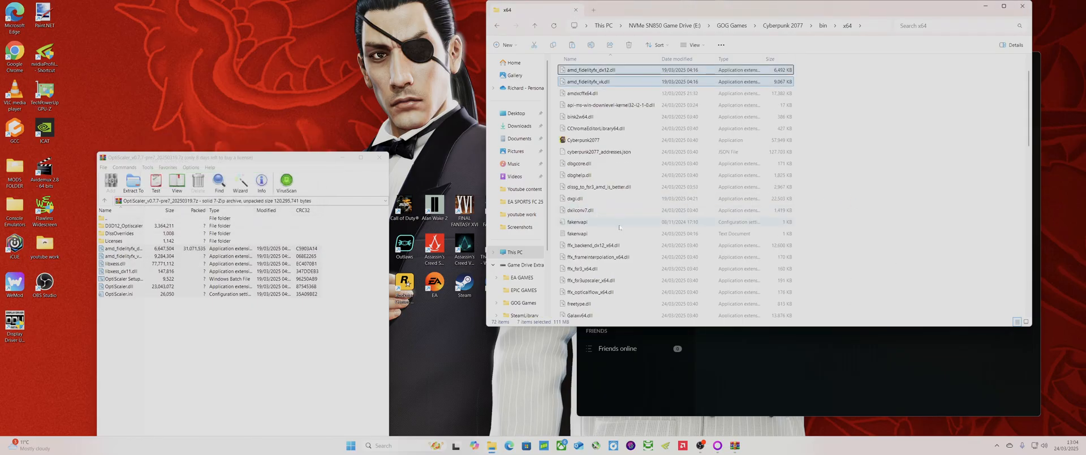
mouse_move(380, 158)
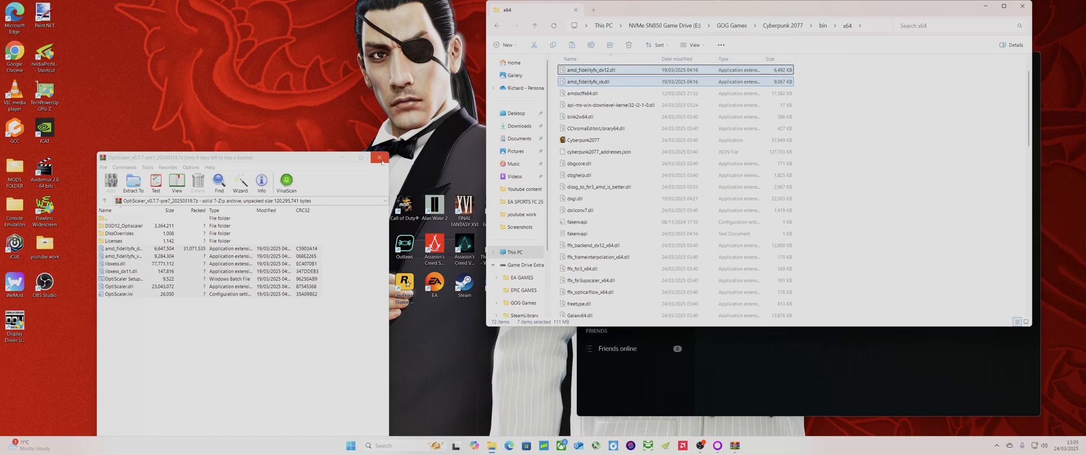
click(380, 158)
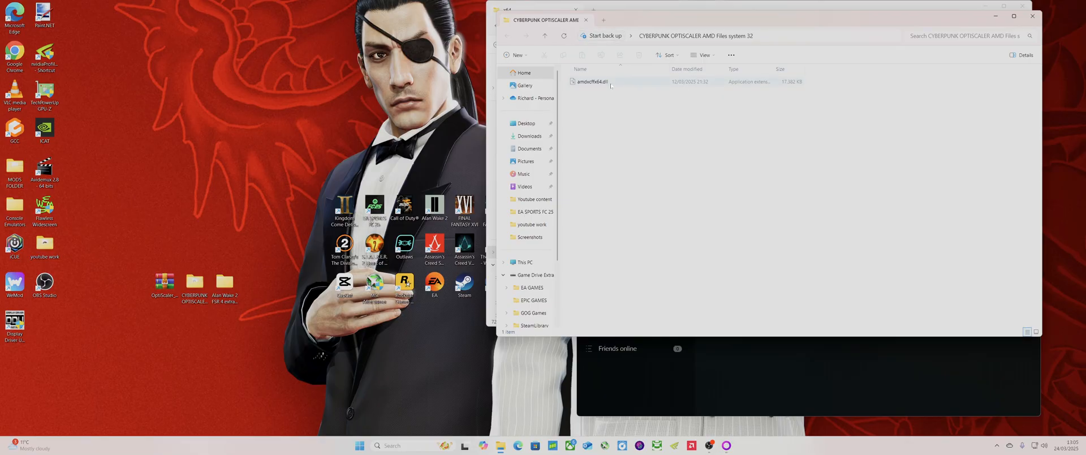
Copy amdxcffx64.dll from the AMD Files system 32 folder into bin\x64
click(590, 80)
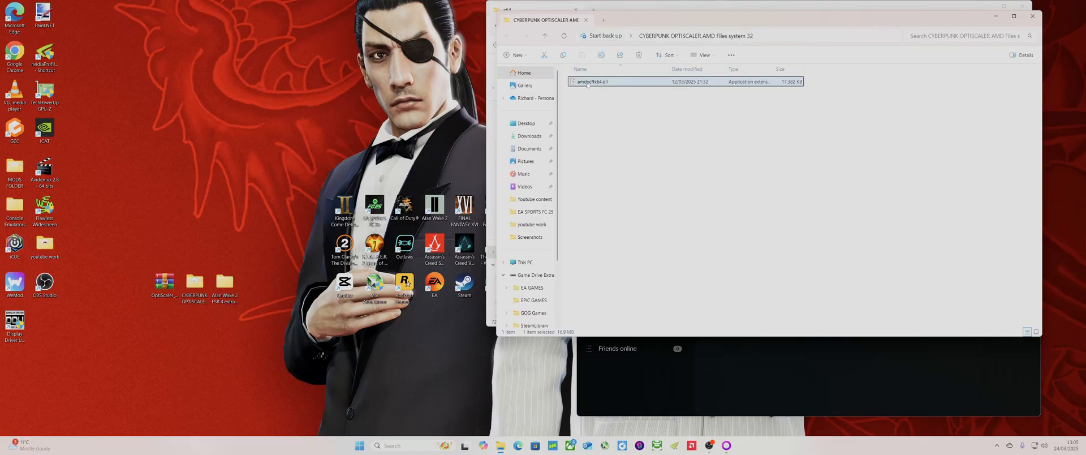
mouse_move(590, 81)
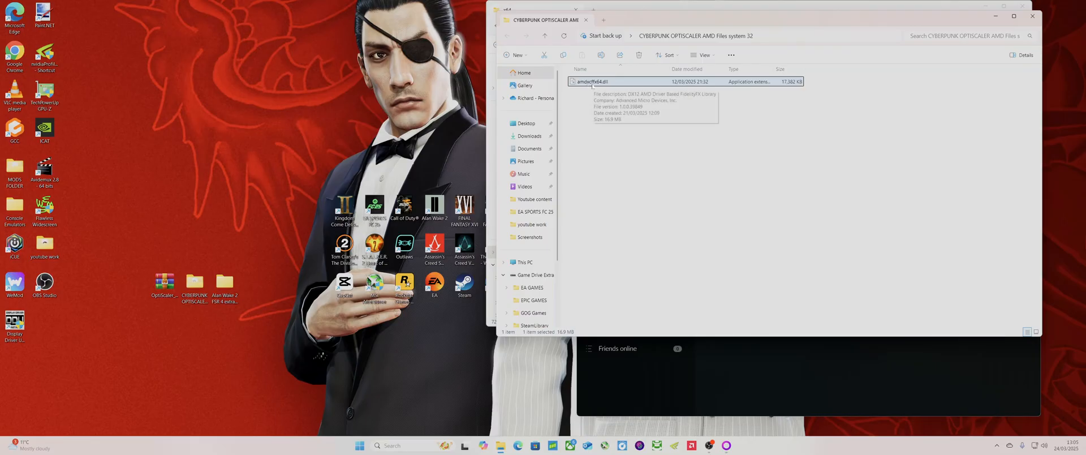
right_click(591, 81)
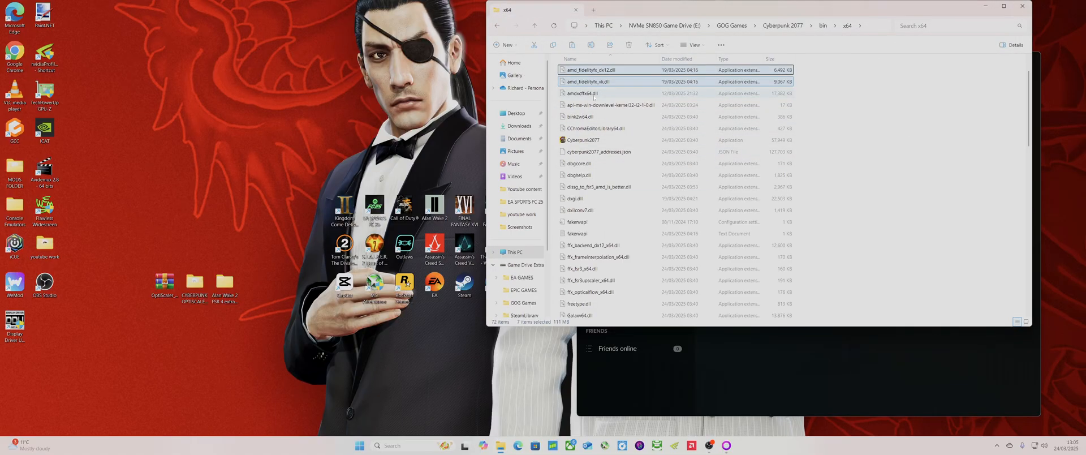
click(610, 92)
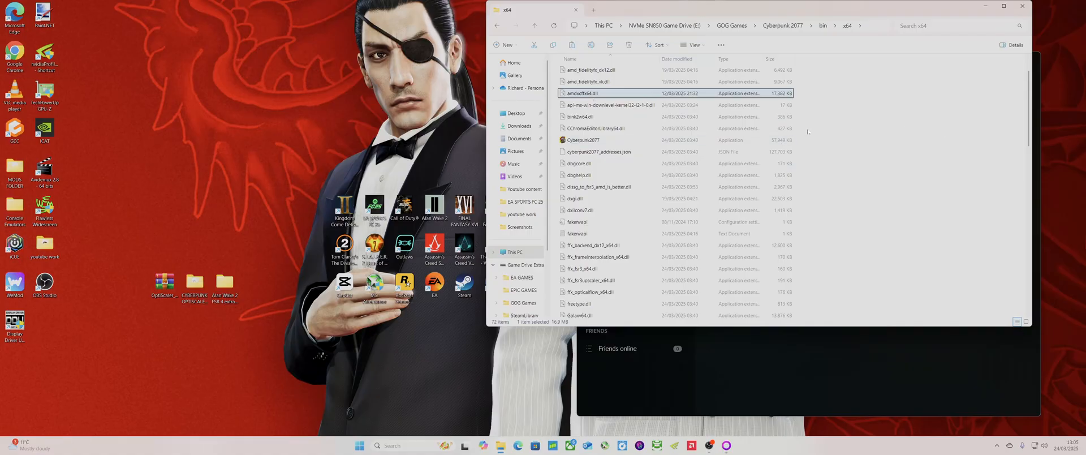
click(224, 284)
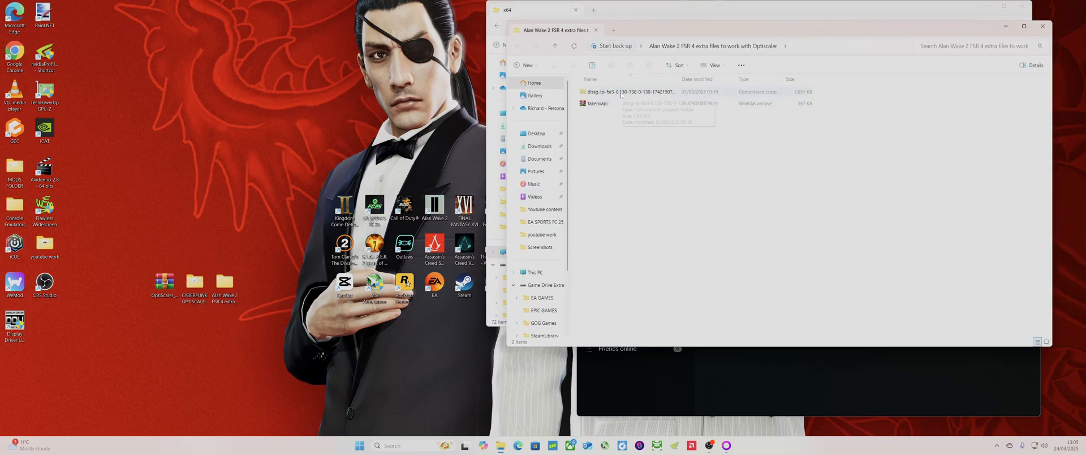
Browse the dlssg-to-fsr3 archive, selecting its signature-check registry file and dlssg_to_fsr3_amd_is_better.dll
double_click(626, 92)
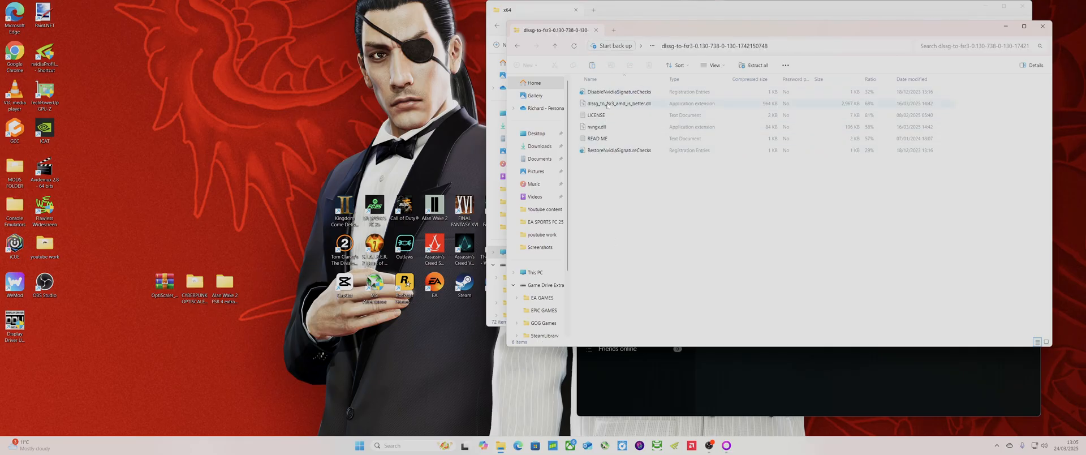
click(685, 217)
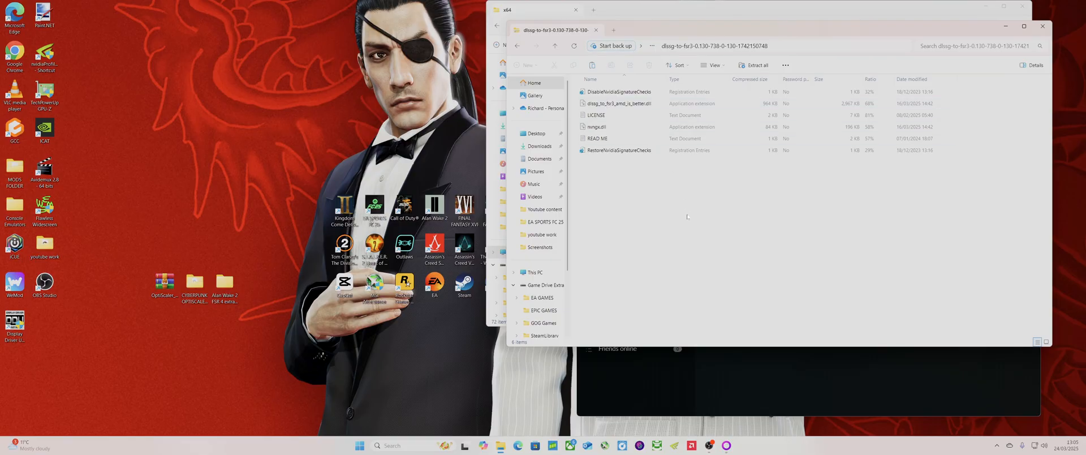
click(618, 91)
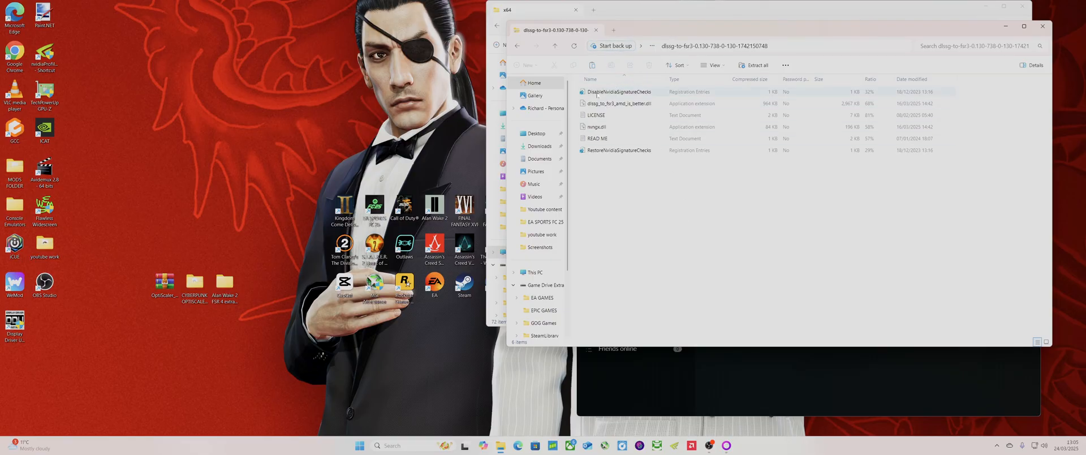
click(620, 92)
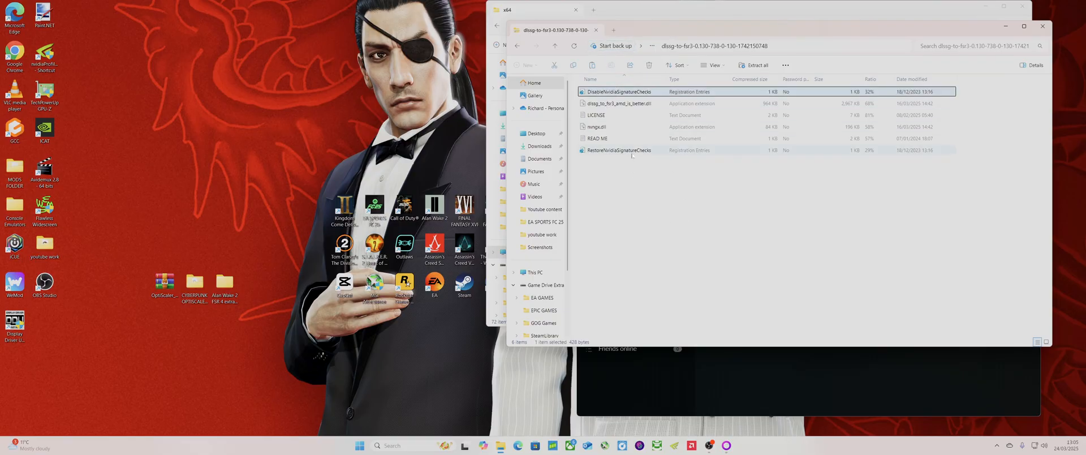
click(618, 103)
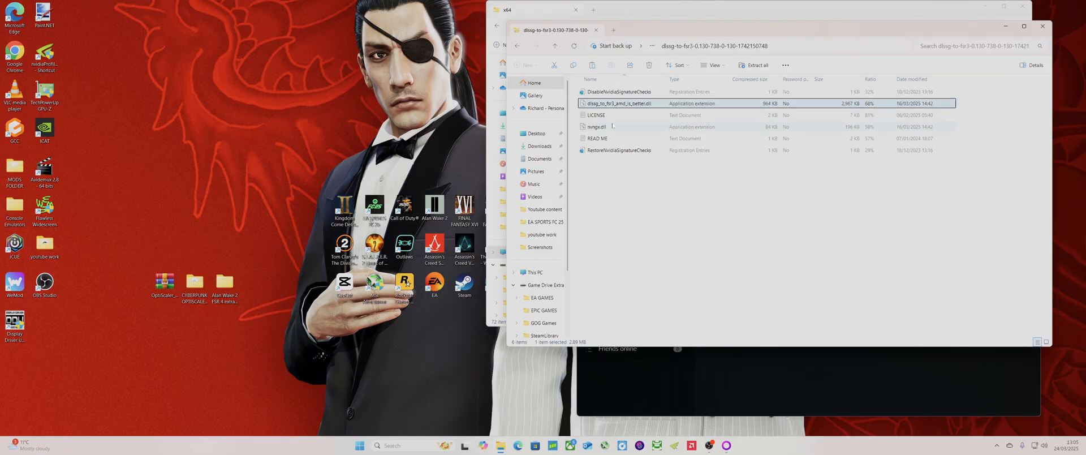
click(596, 127)
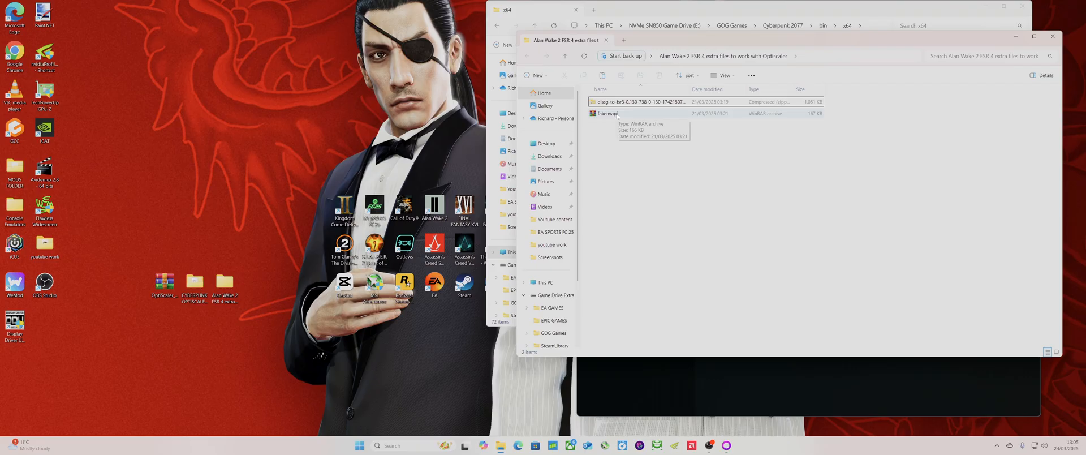
double_click(607, 112)
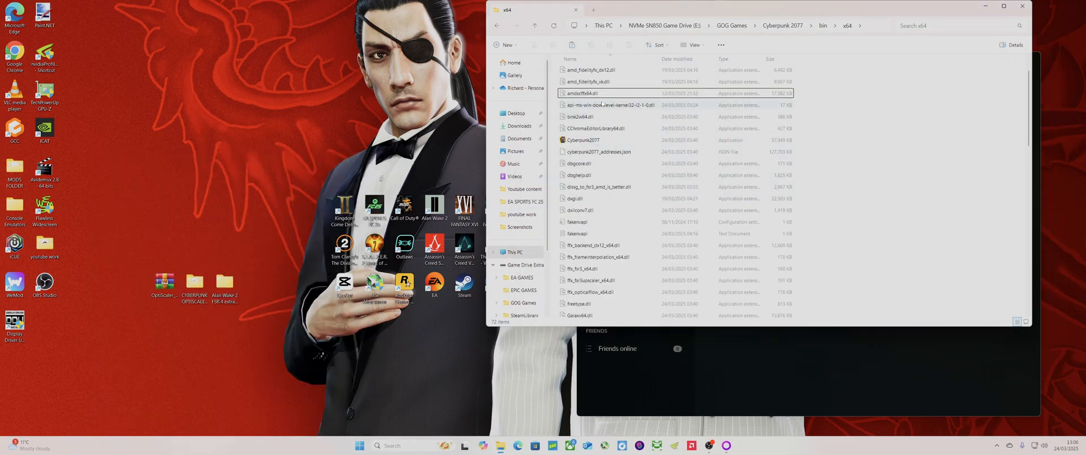
mouse_move(122, 310)
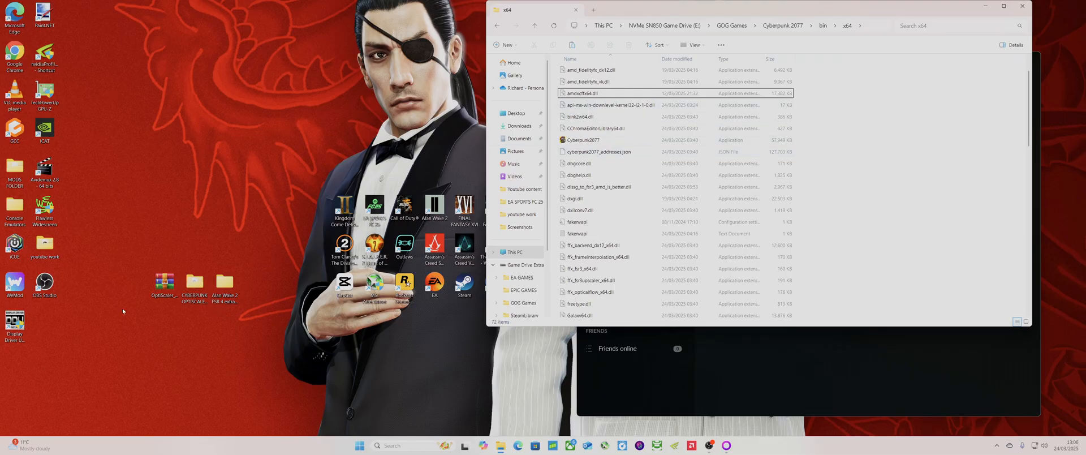
mouse_move(422, 325)
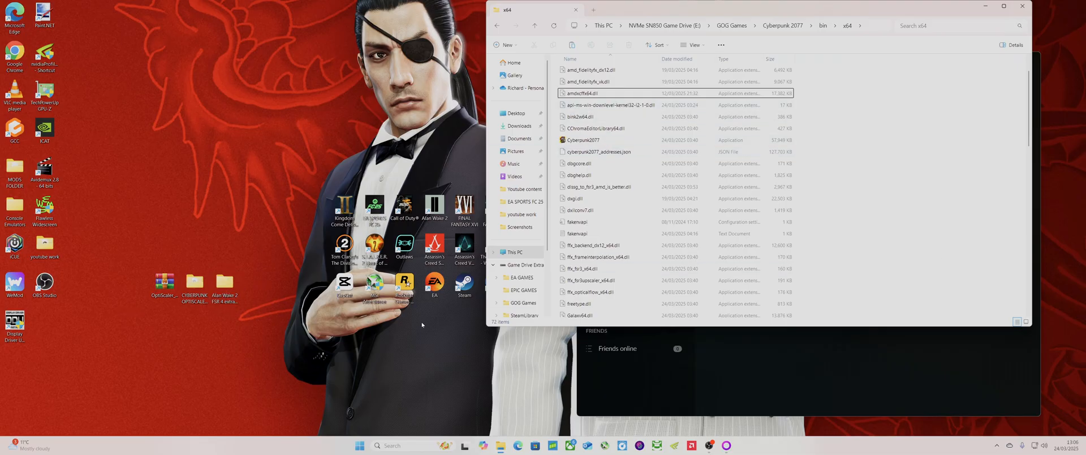
mouse_move(935, 92)
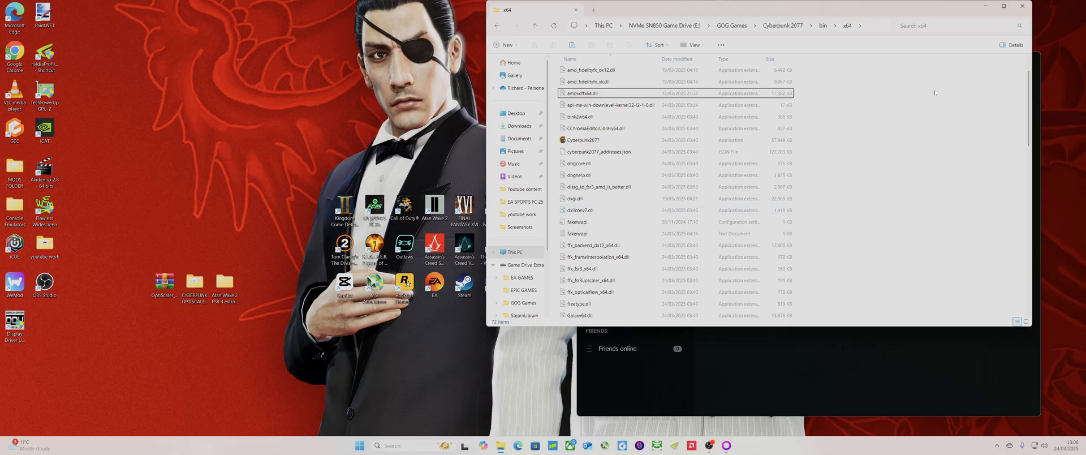
scroll(down, 3)
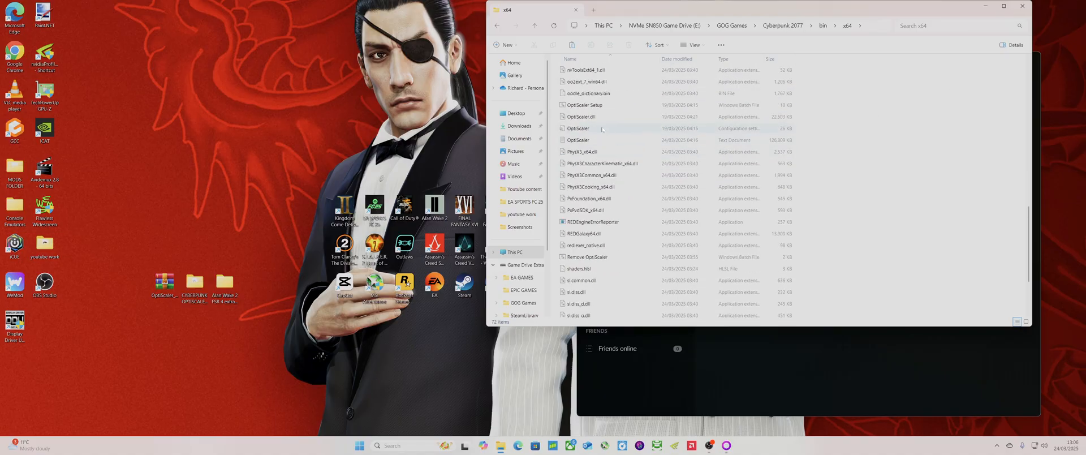
Run OptiScaler Setup anyway, entering 1 for dxgi.dll and Y to overwrite
click(584, 104)
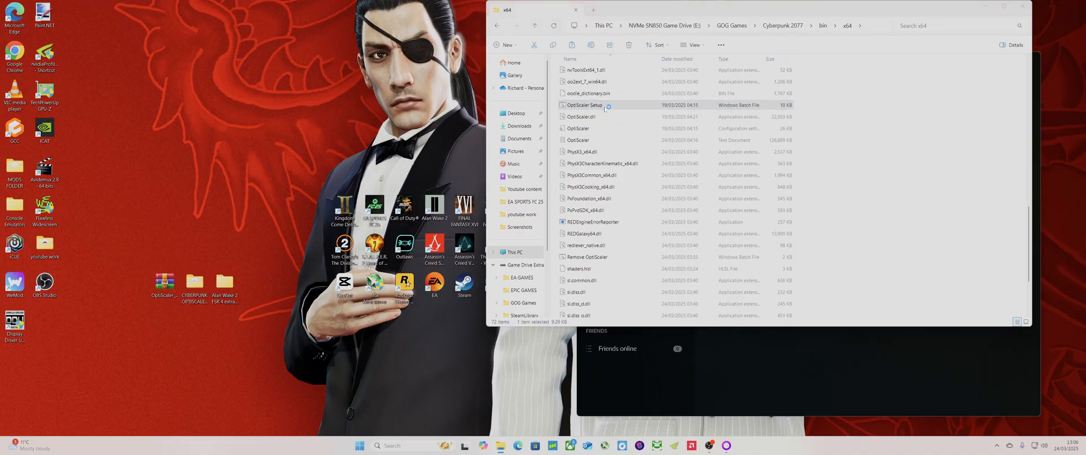
double_click(584, 104)
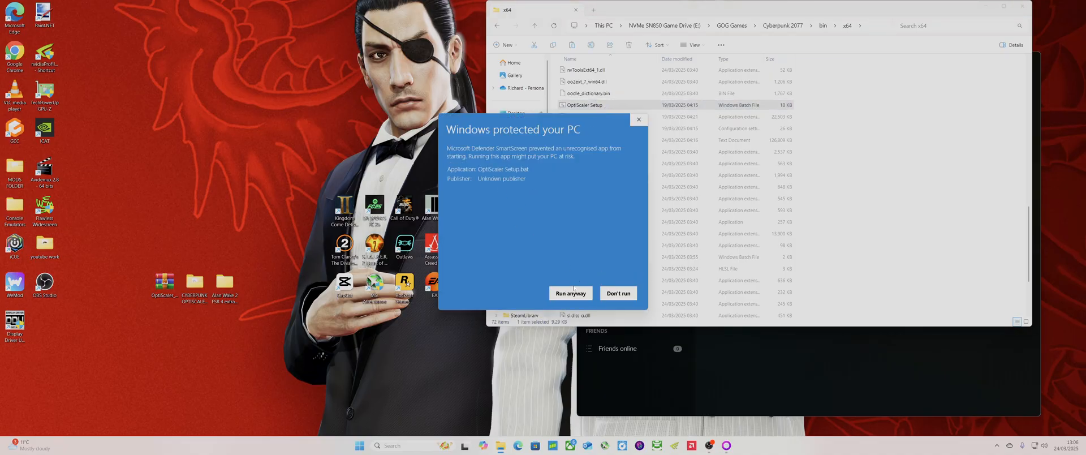
click(570, 293)
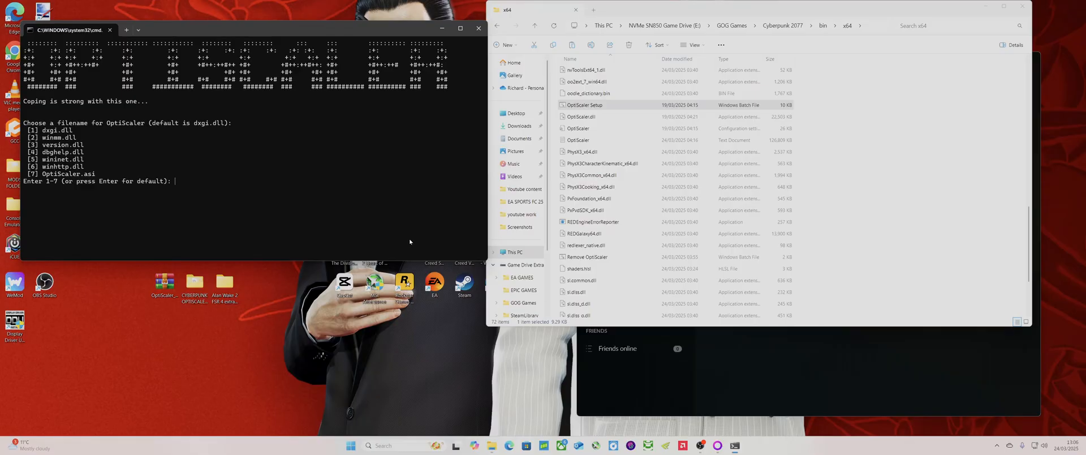
text(1)
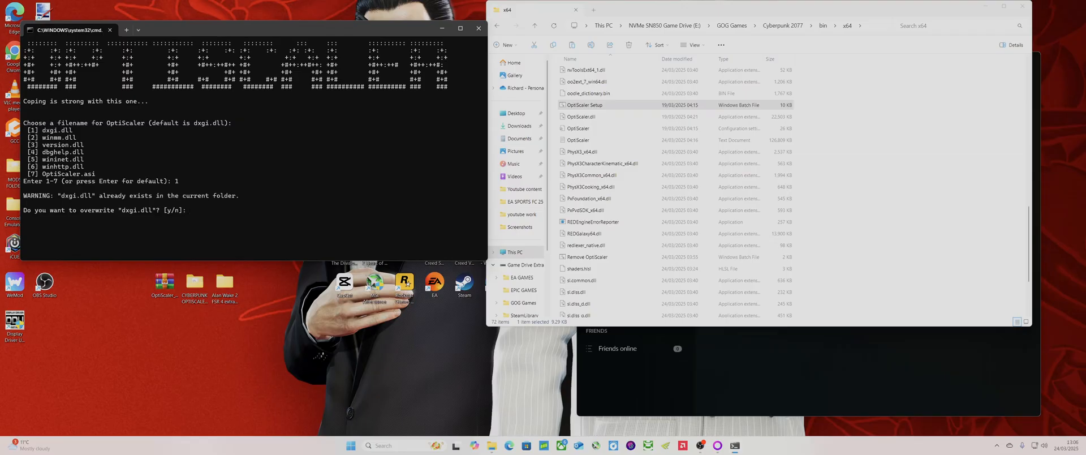
text(Y)
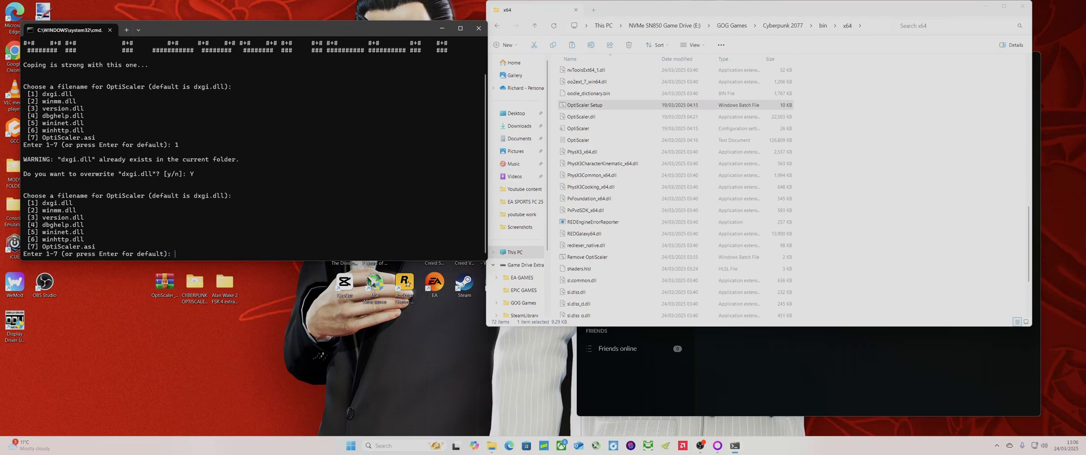
text(1)
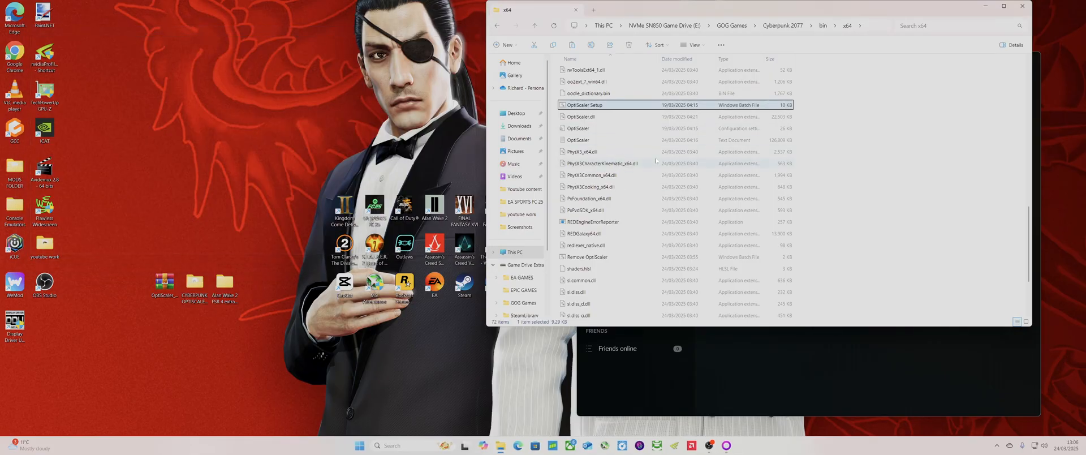
Run the Remove OptiScaler script from bin\x64 and confirm removal with Y
scroll(down, 3)
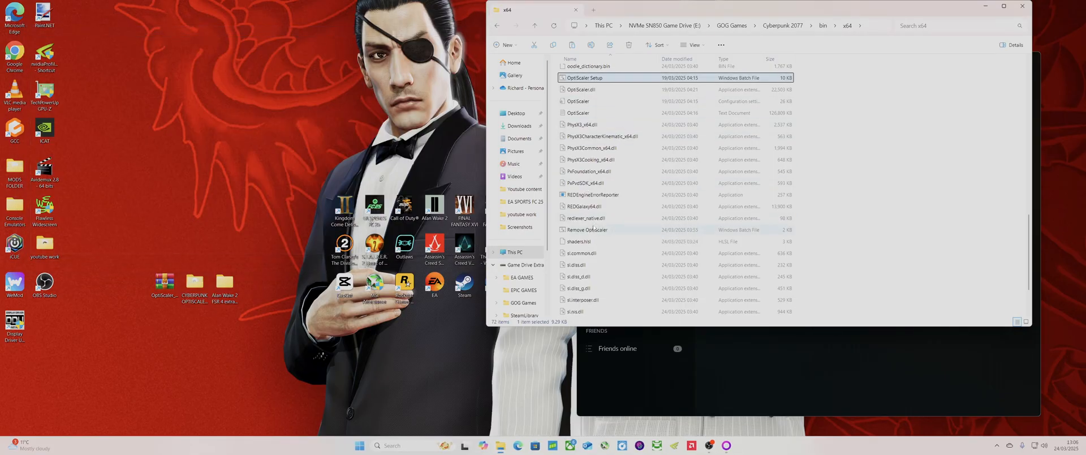
double_click(585, 229)
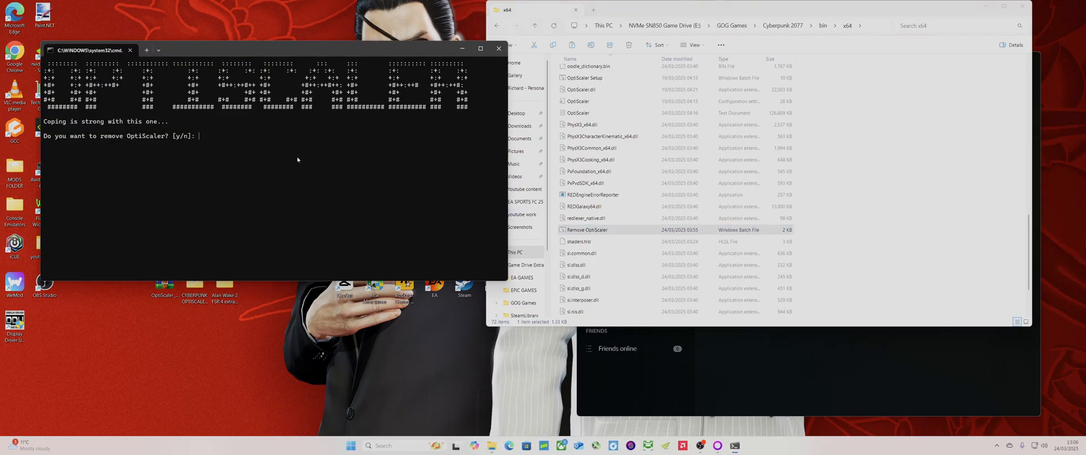
text(Y)
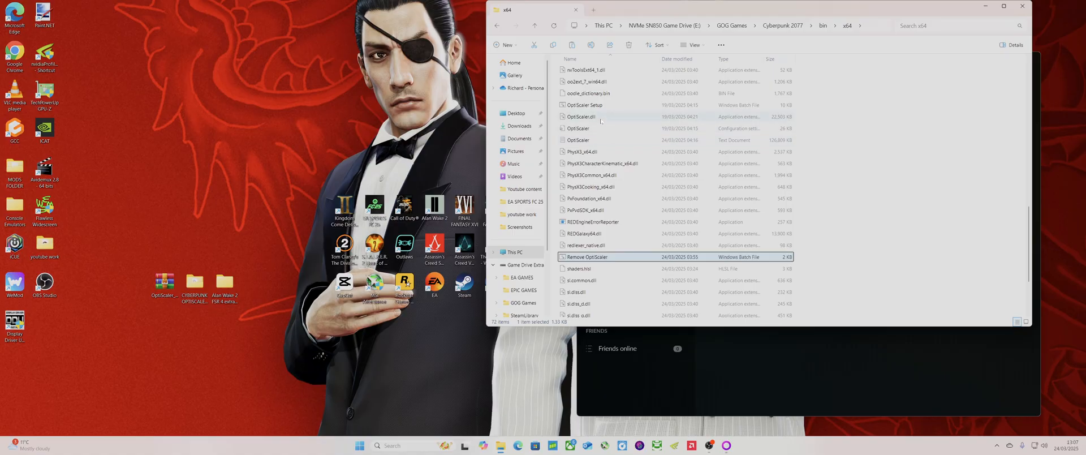
mouse_move(578, 117)
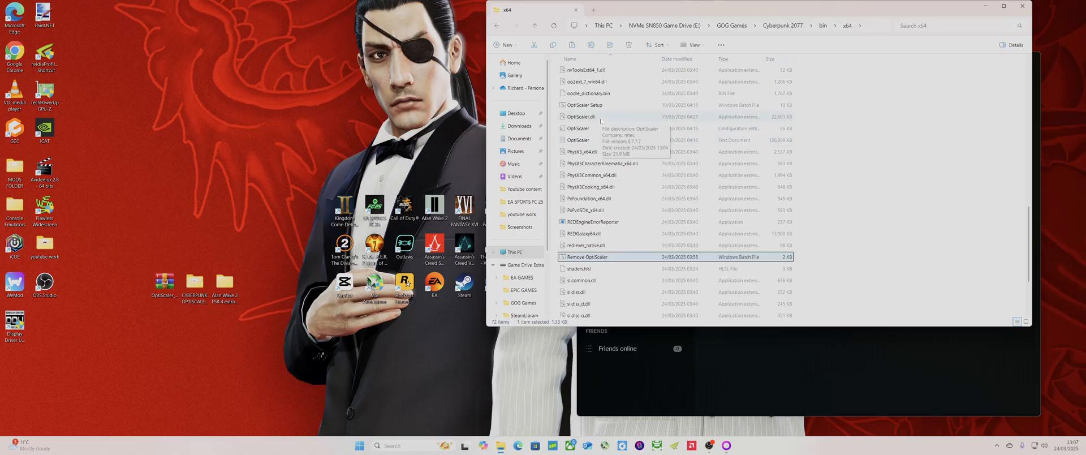
mouse_move(582, 127)
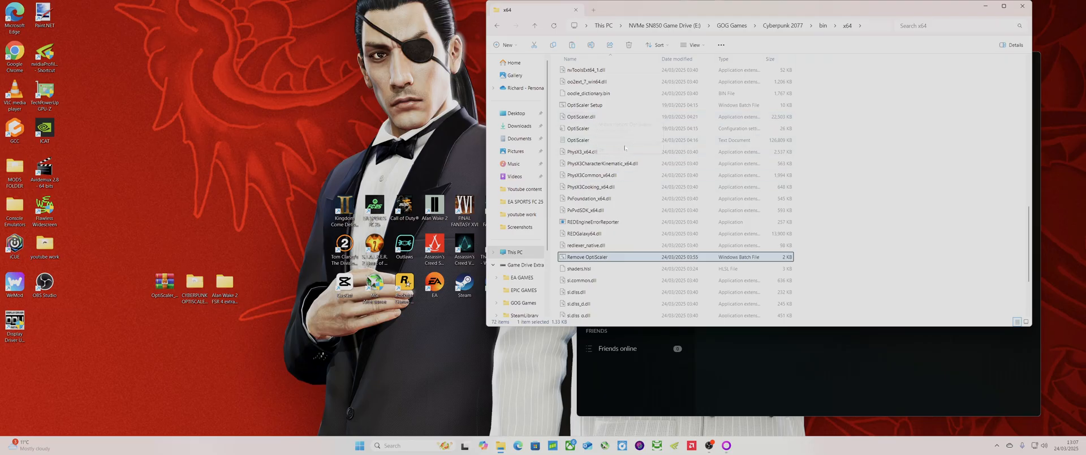
mouse_move(642, 123)
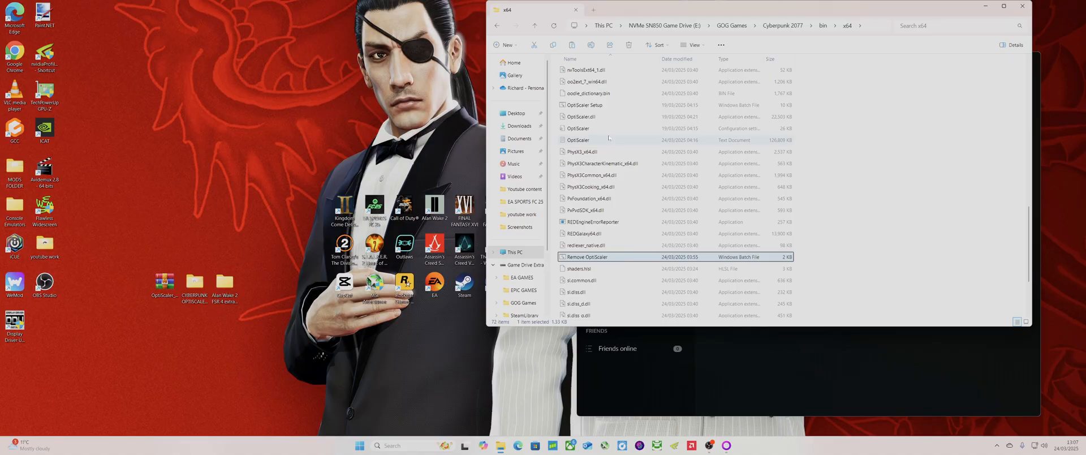
mouse_move(608, 141)
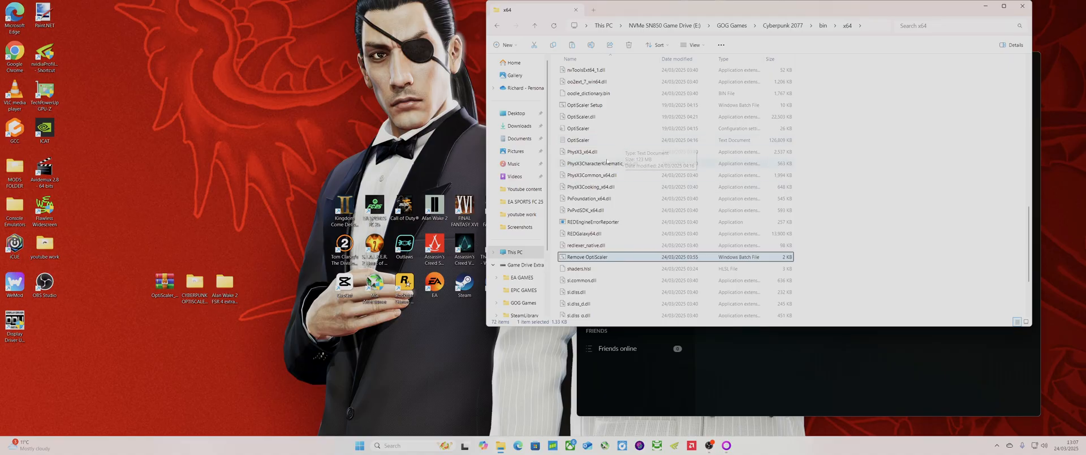
mouse_move(619, 123)
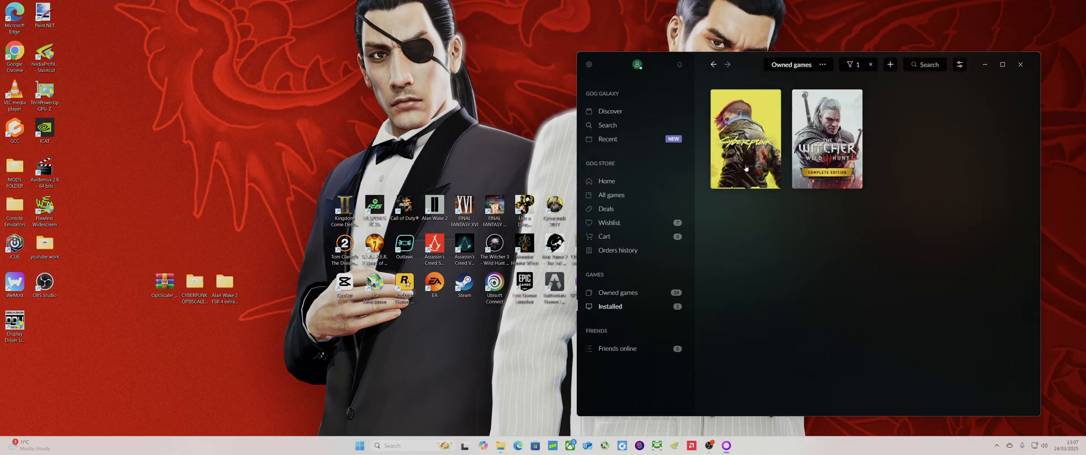
Open Cyberpunk 2077's game page, view its options, then return to the page to play
click(745, 139)
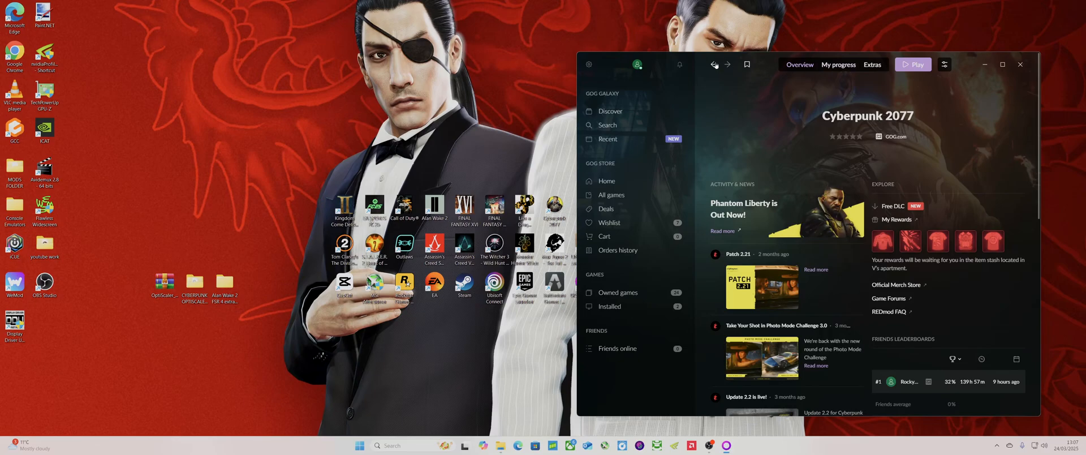
right_click(744, 138)
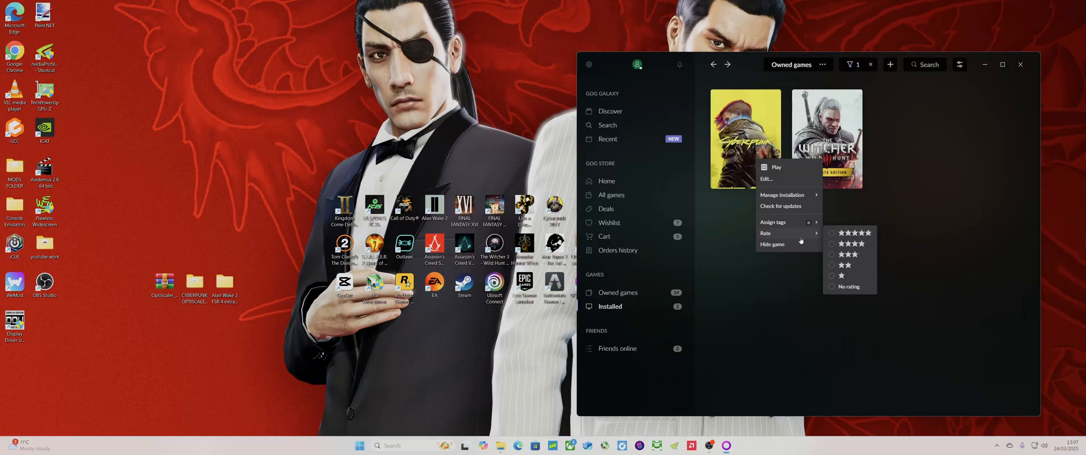
mouse_move(782, 194)
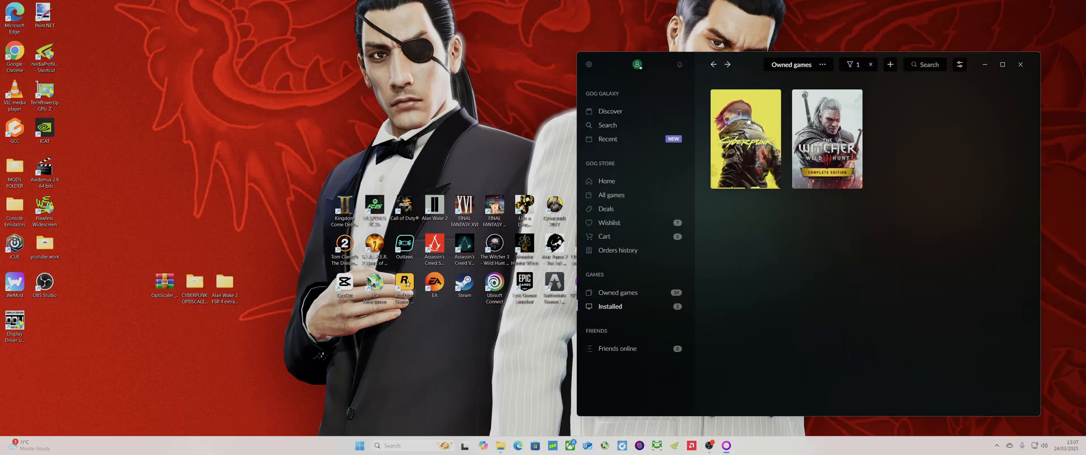
click(745, 138)
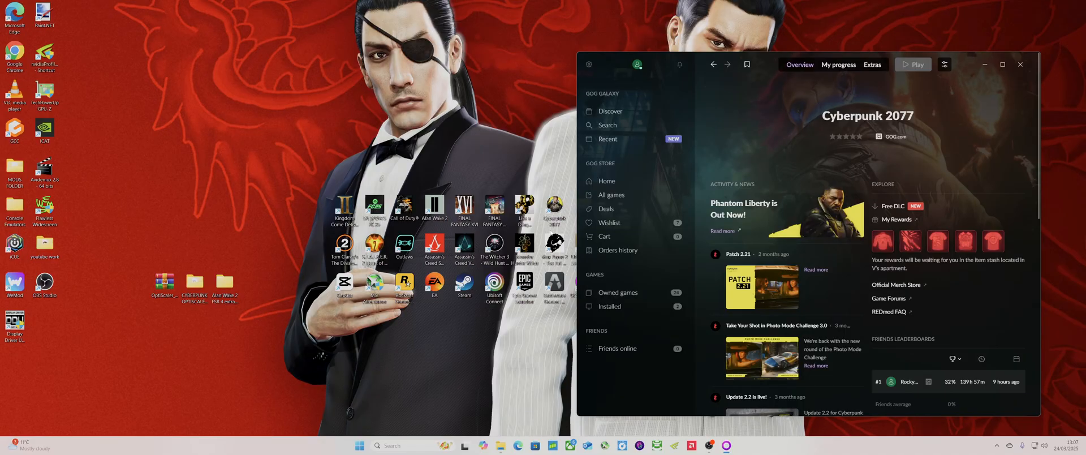
mouse_move(493, 108)
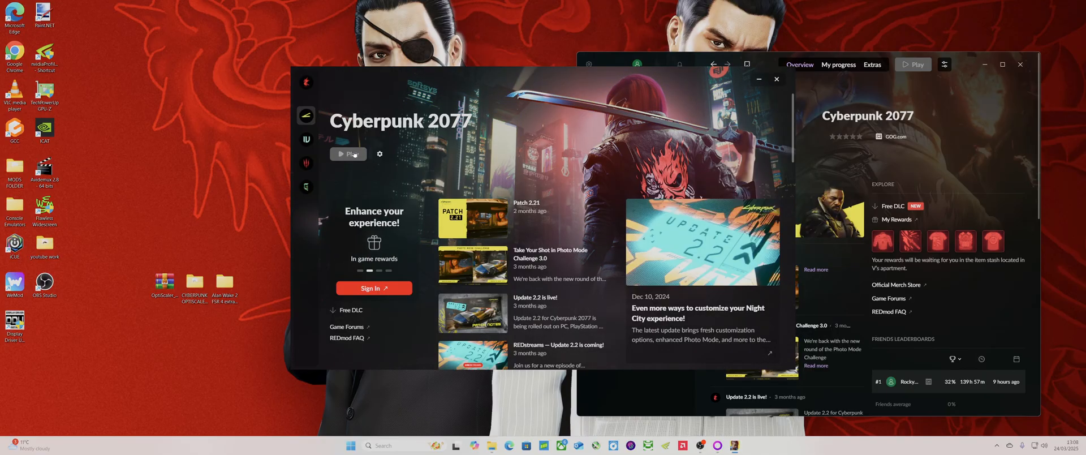
click(348, 154)
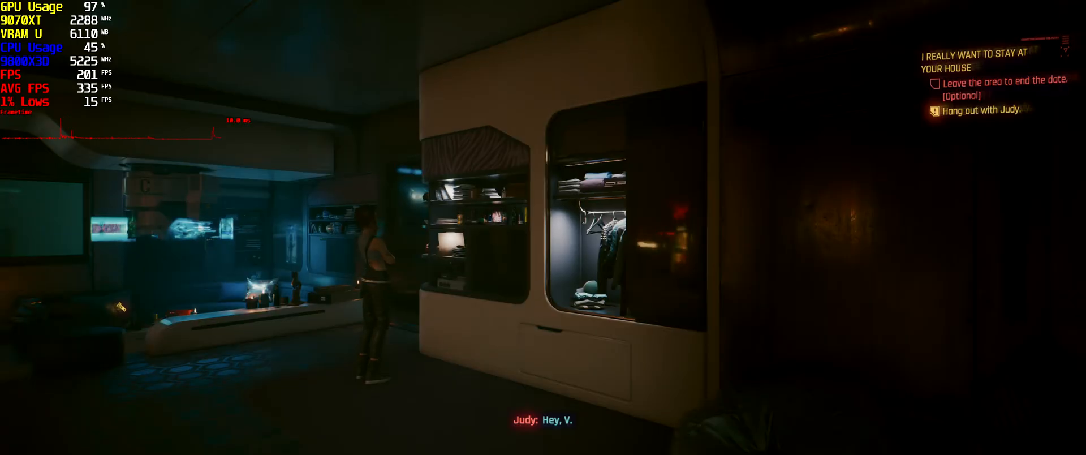
Set Cyberpunk 2077's graphics upscaling to AMD FSR 3 on Quality
key(Escape)
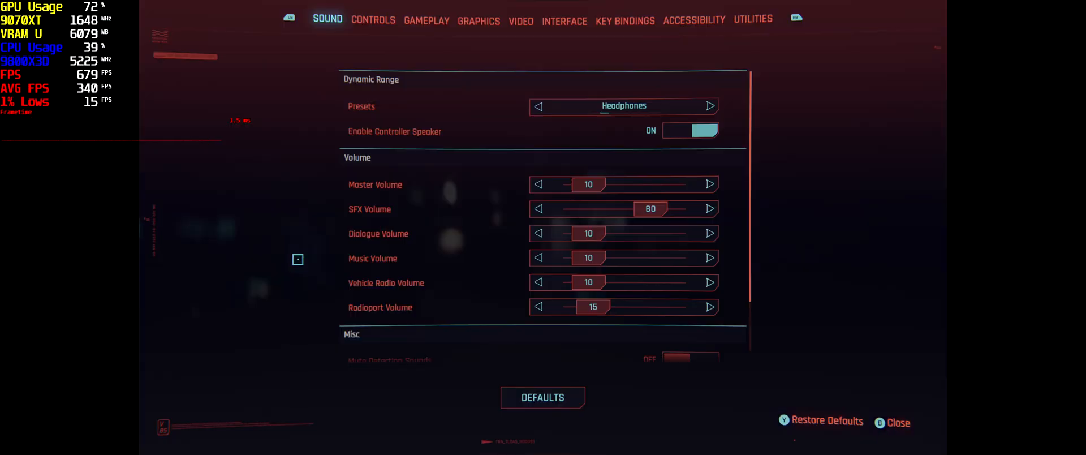
click(478, 20)
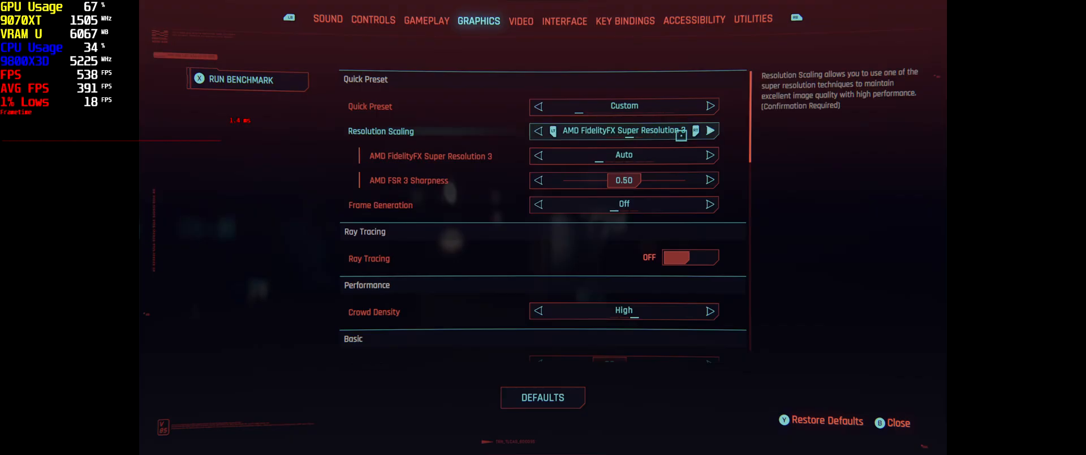
click(709, 155)
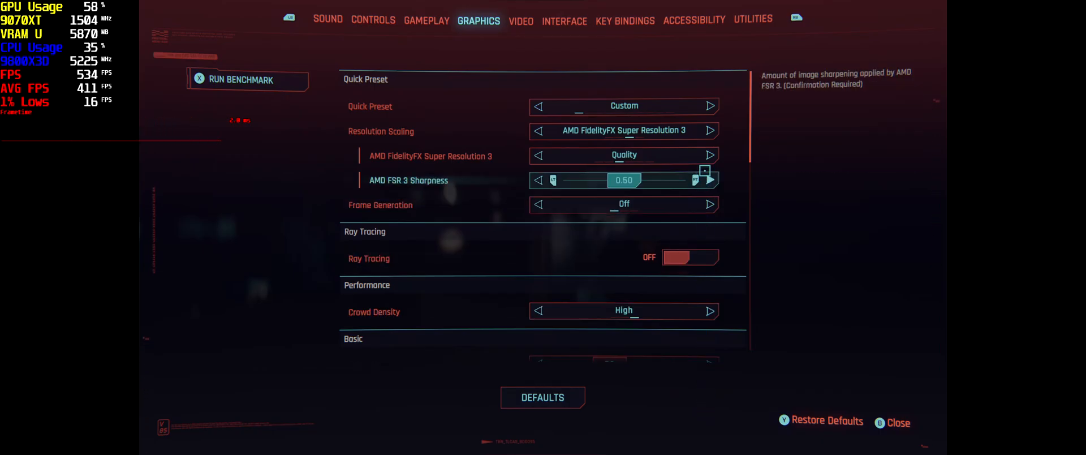
scroll(down, 3)
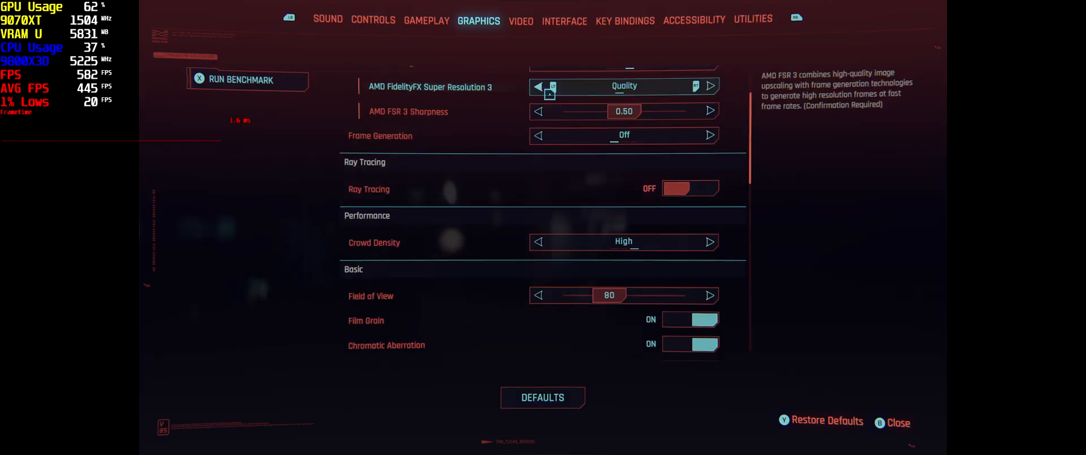
scroll(down, 3)
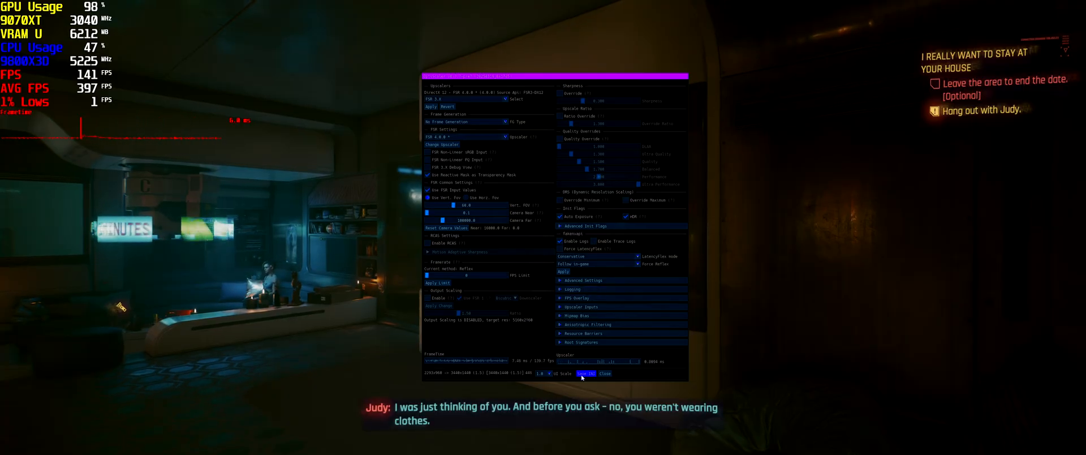
Choose FSR 4.0.0 as the upscaler in the OptiScaler overlay and save the INI
click(604, 373)
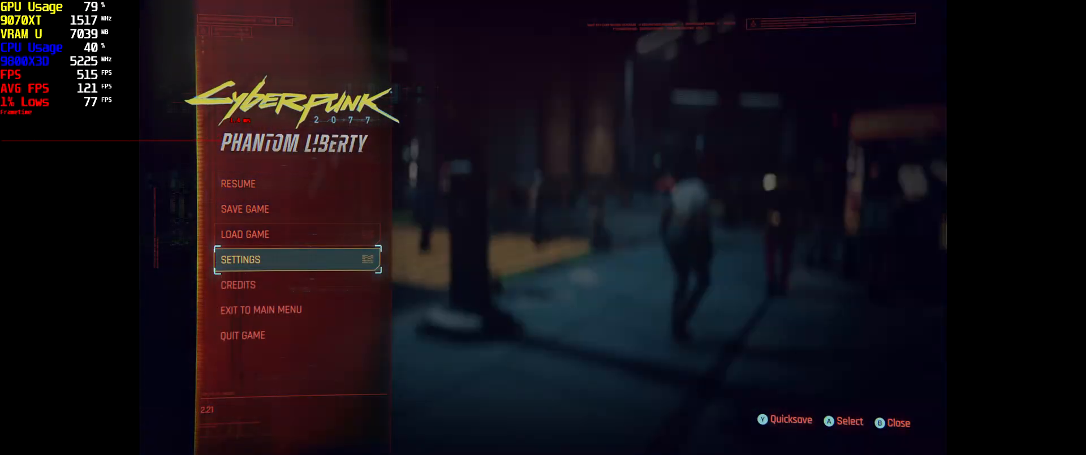
click(240, 259)
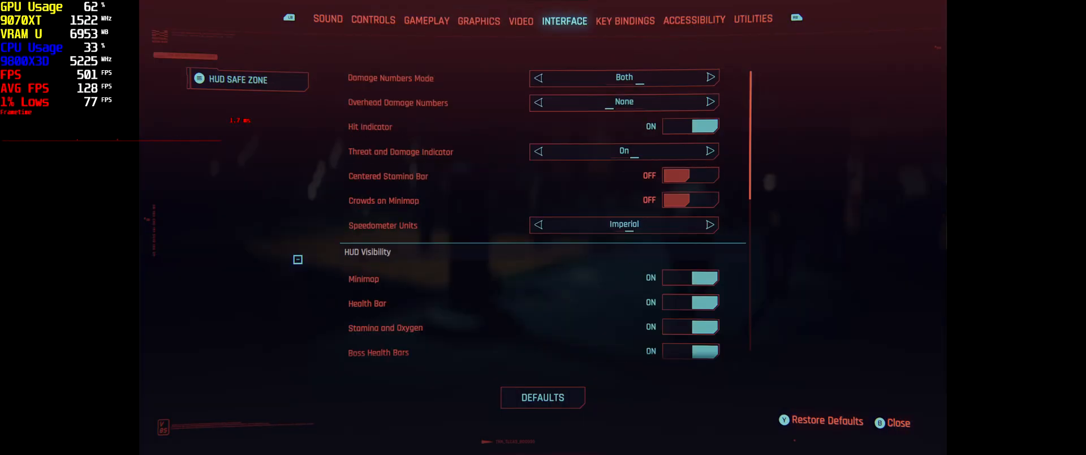
click(520, 21)
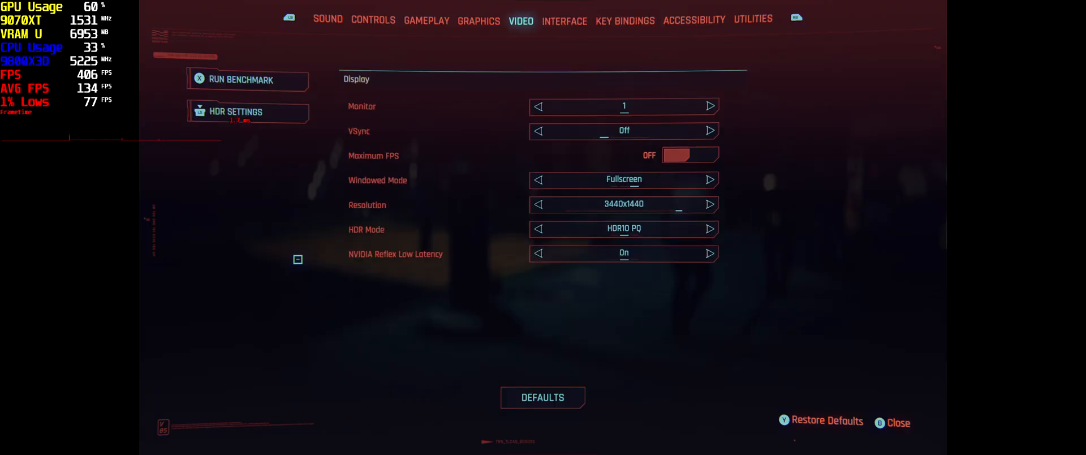
click(564, 20)
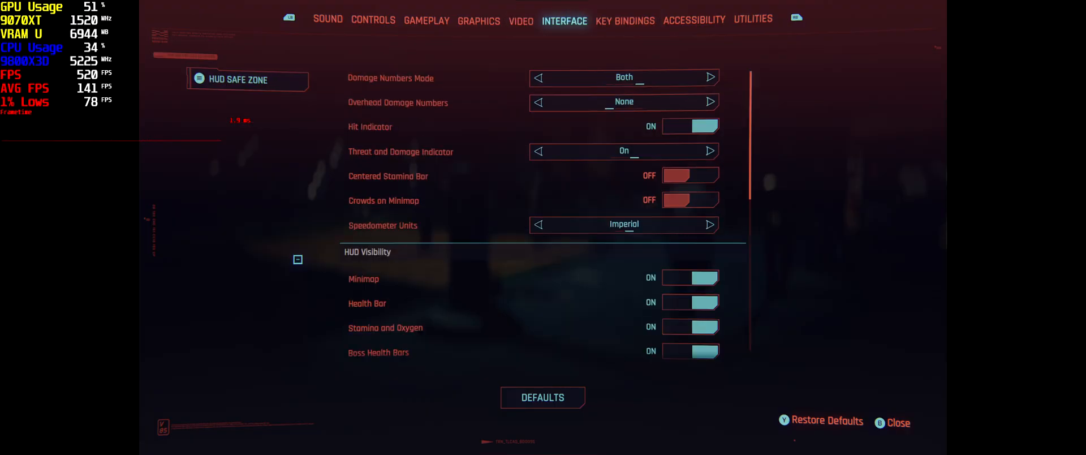
click(520, 21)
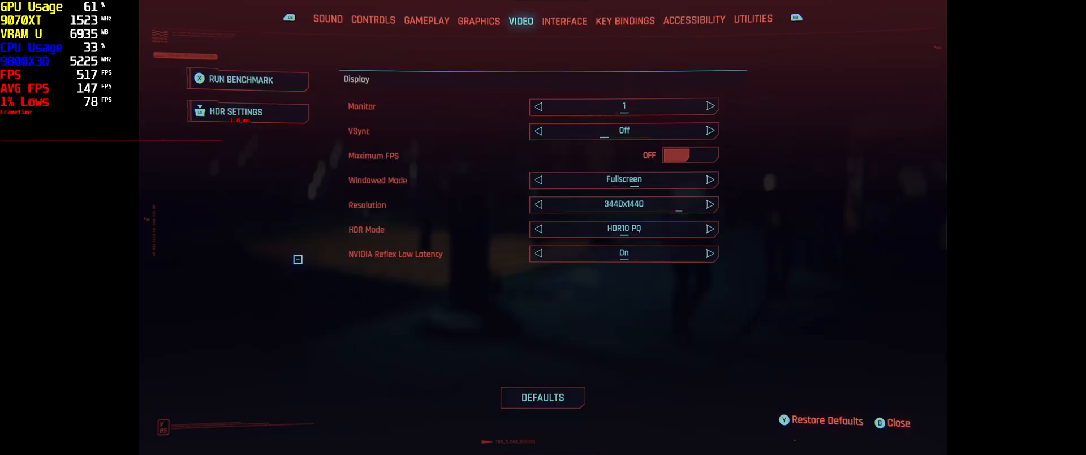
click(478, 20)
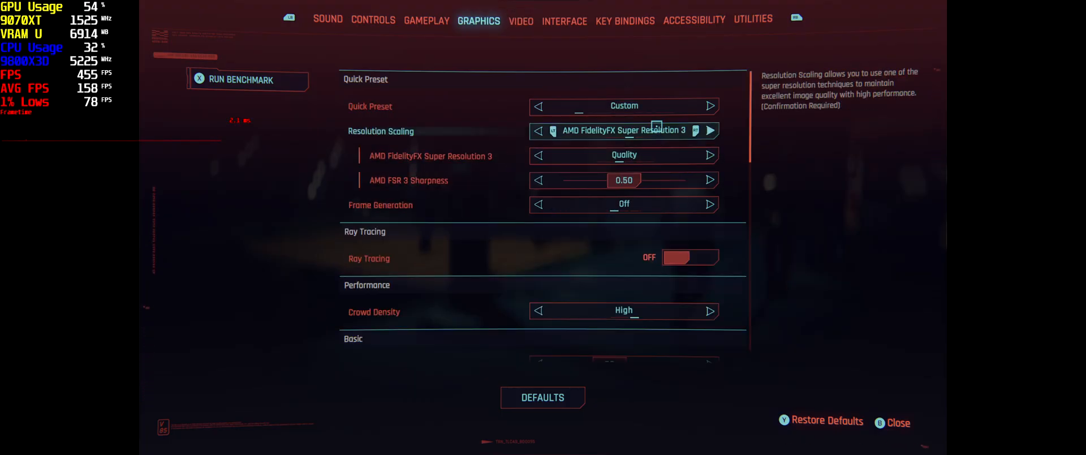
click(709, 130)
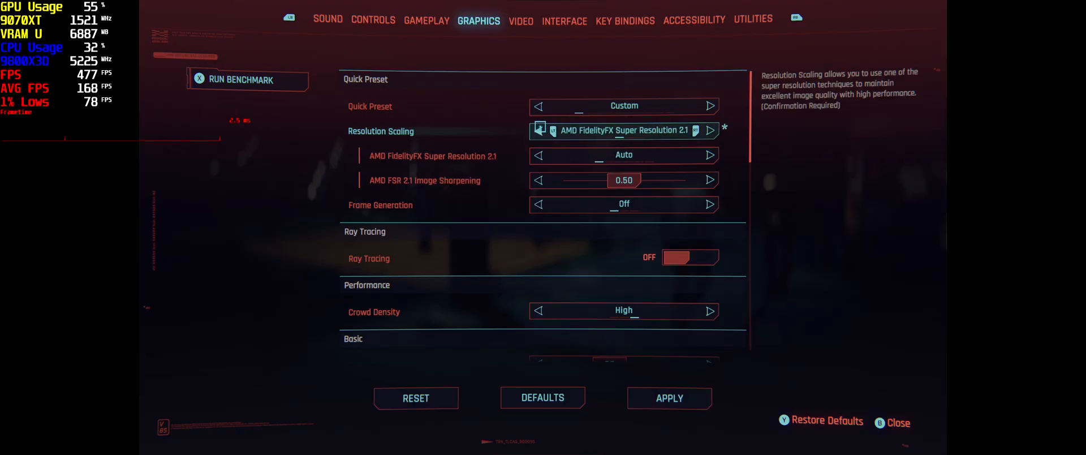
click(709, 130)
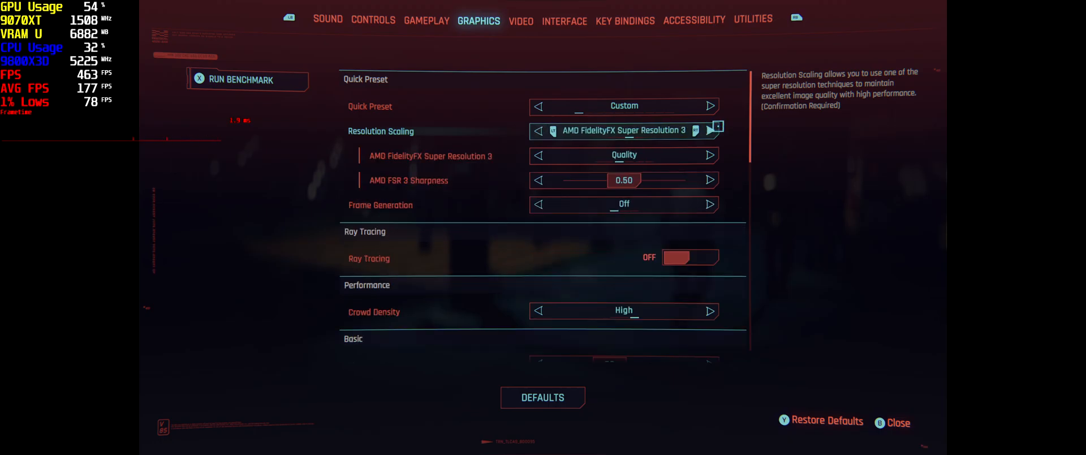
click(898, 422)
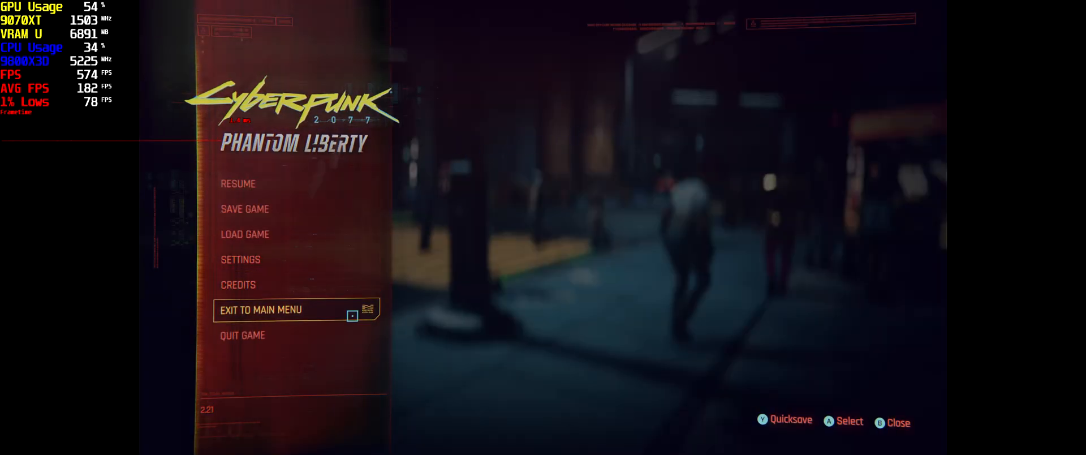